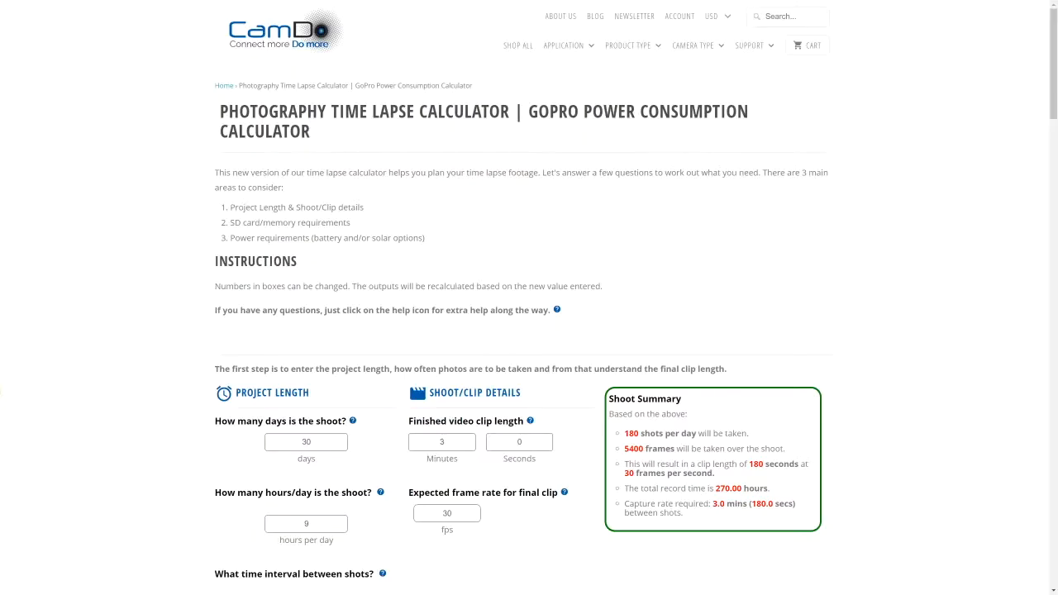
{"action": "mouse_move", "coordinate": [361, 148]}
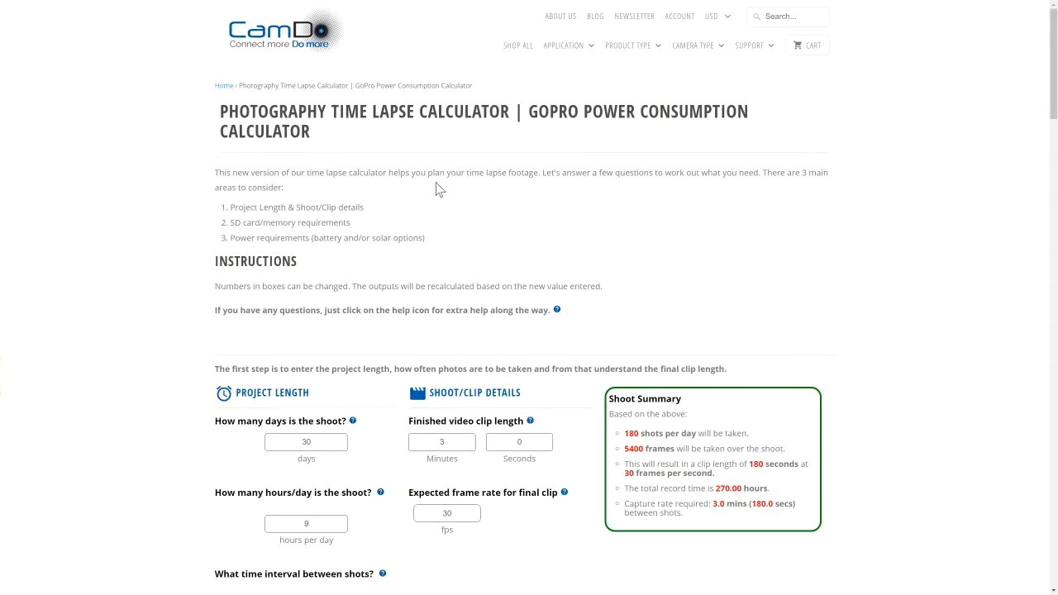
{"action": "mouse_move", "coordinate": [516, 188]}
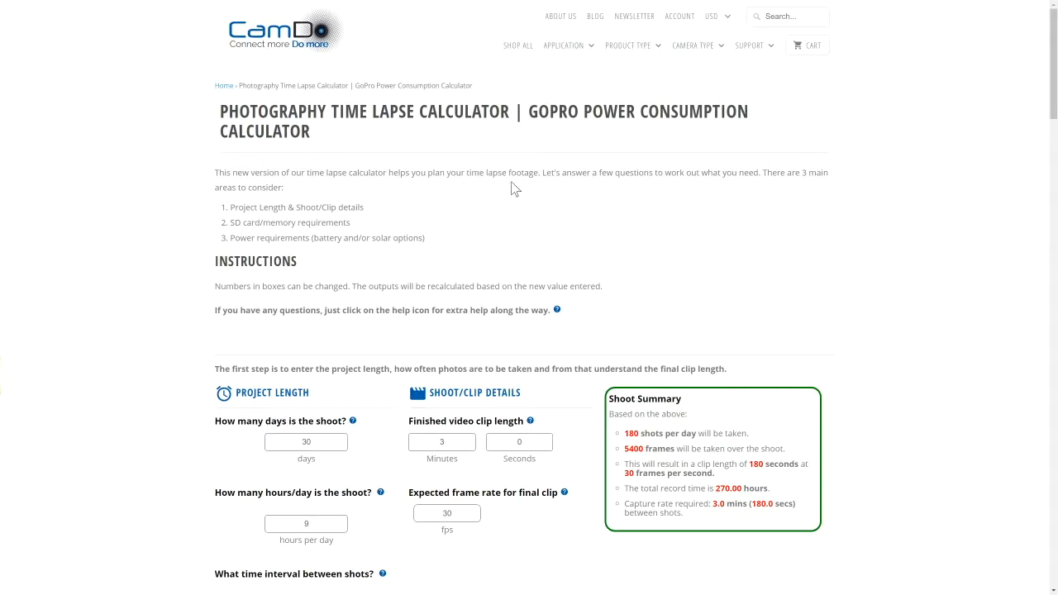
{"action": "mouse_move", "coordinate": [232, 232]}
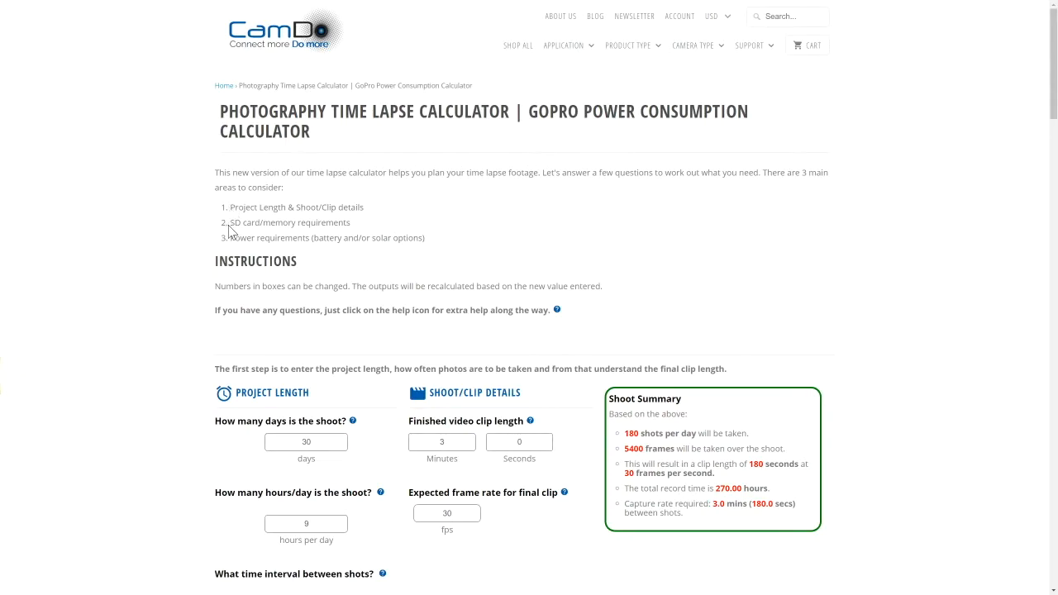
{"action": "mouse_move", "coordinate": [516, 306]}
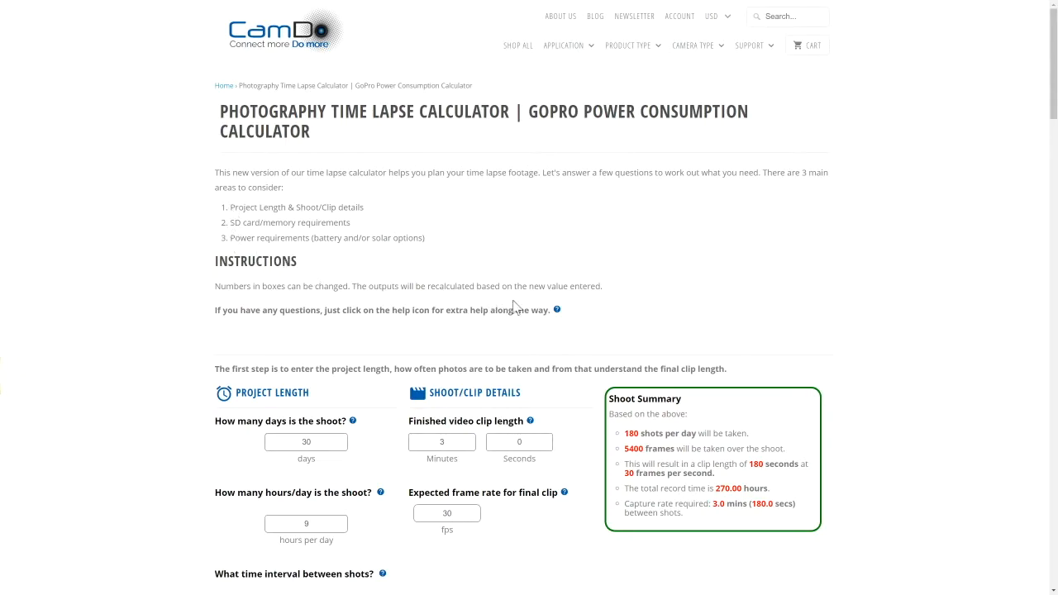
Step: Set the project length to 365 days at 8 hours per day
{"action": "left_click", "coordinate": [559, 311]}
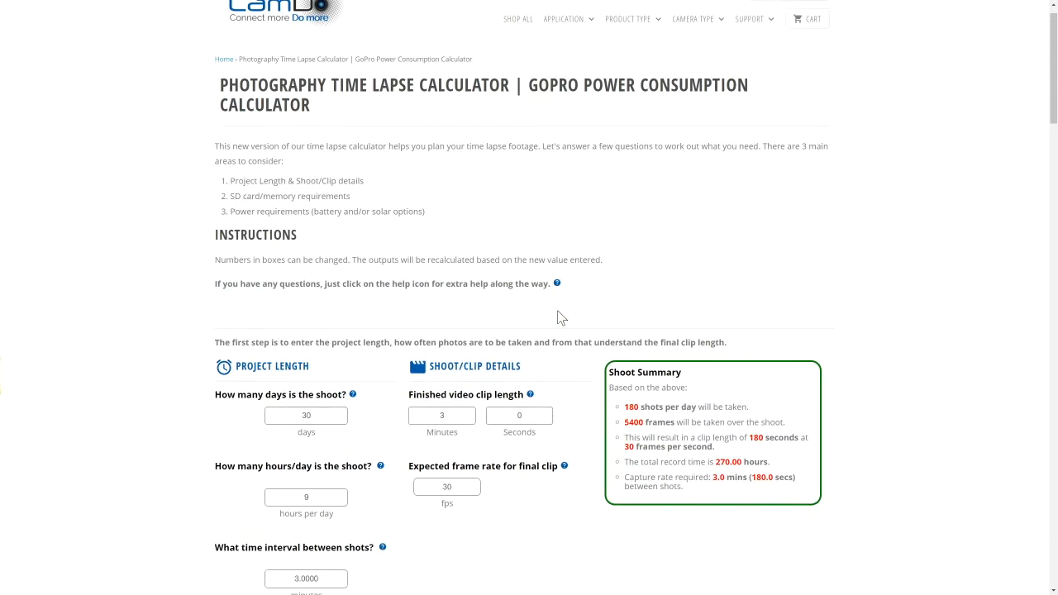
{"action": "scroll", "scroll_direction": "down", "scroll_amount": 3}
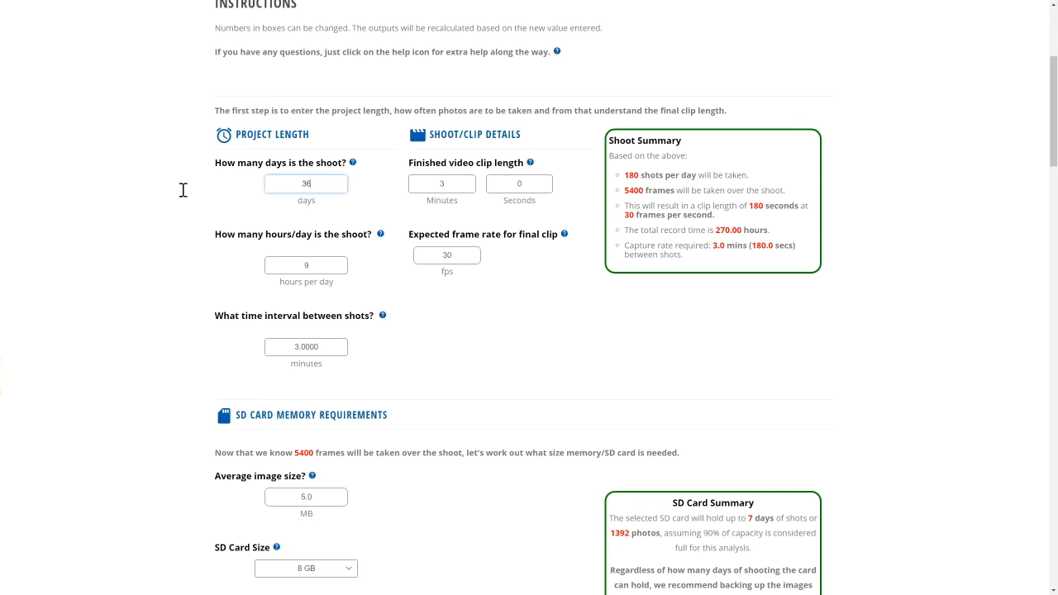
{"action": "type", "text": "365"}
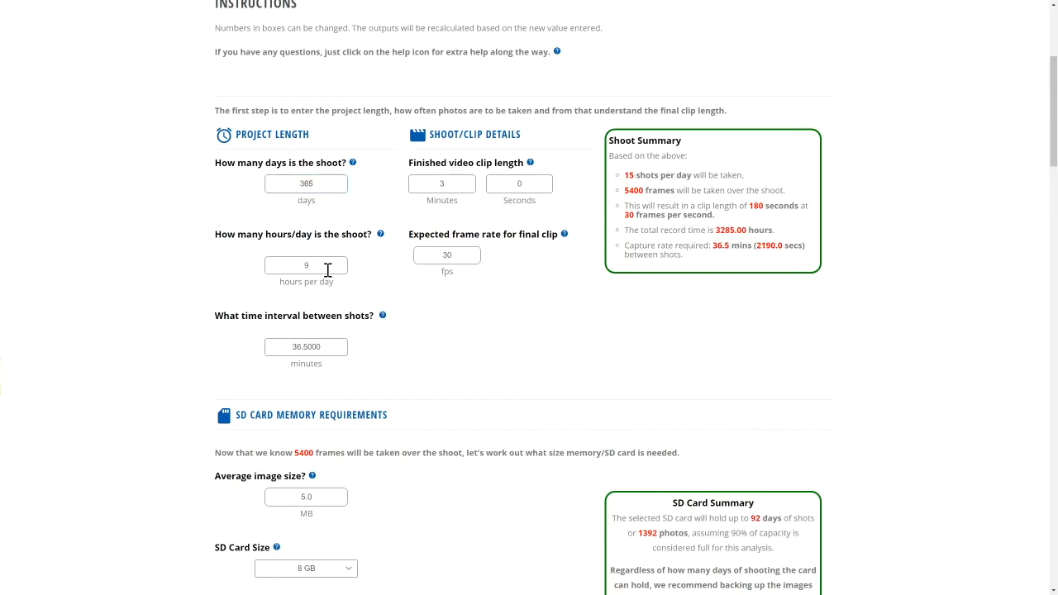
{"action": "type", "text": "8"}
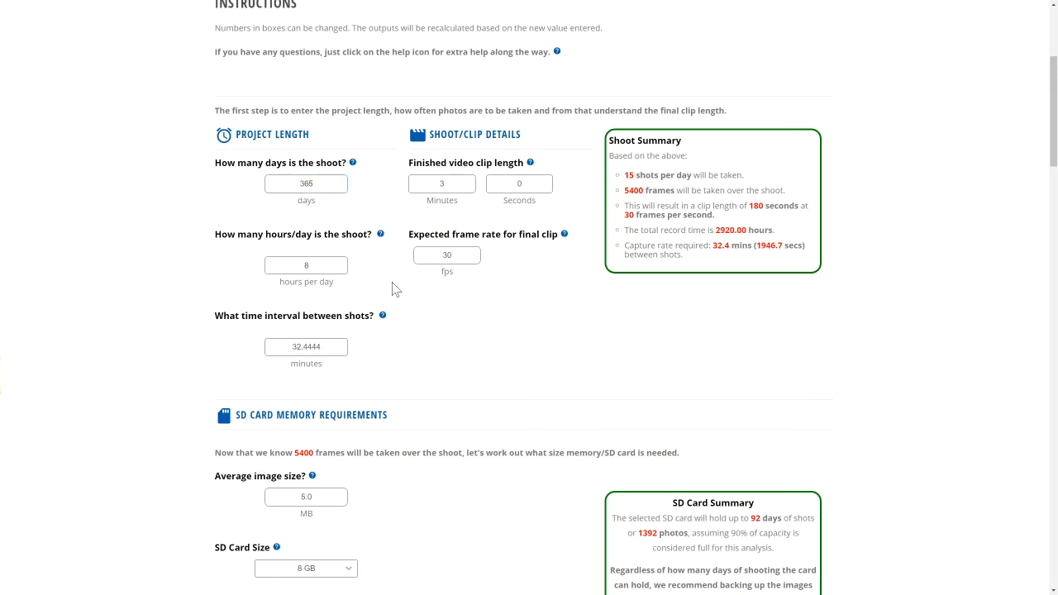
{"action": "mouse_move", "coordinate": [483, 162]}
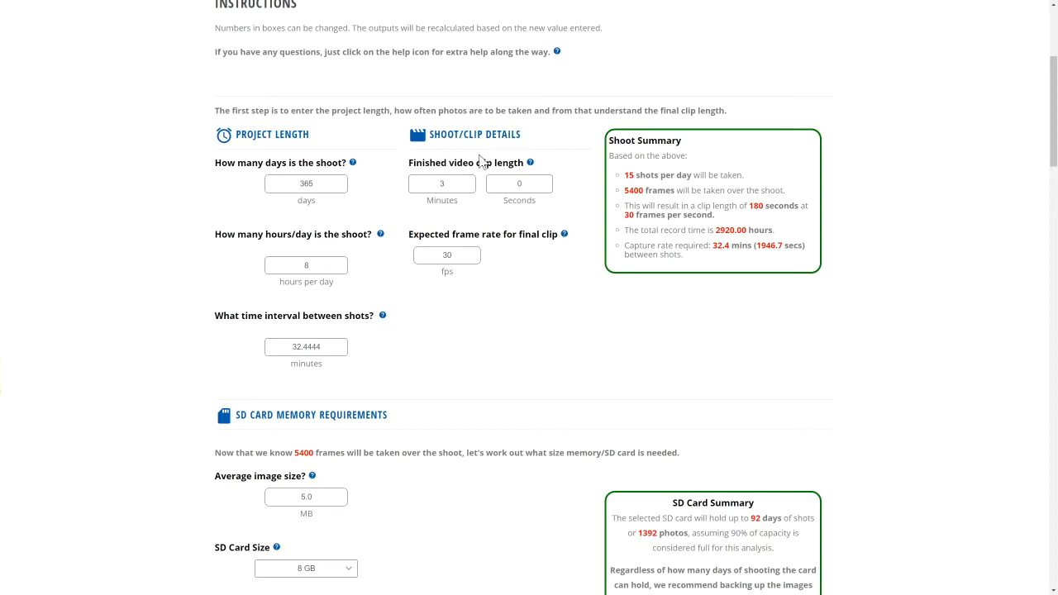
Step: Set the finished clip length to 2 minutes and the shot interval to 45 minutes
{"action": "left_click", "coordinate": [442, 182]}
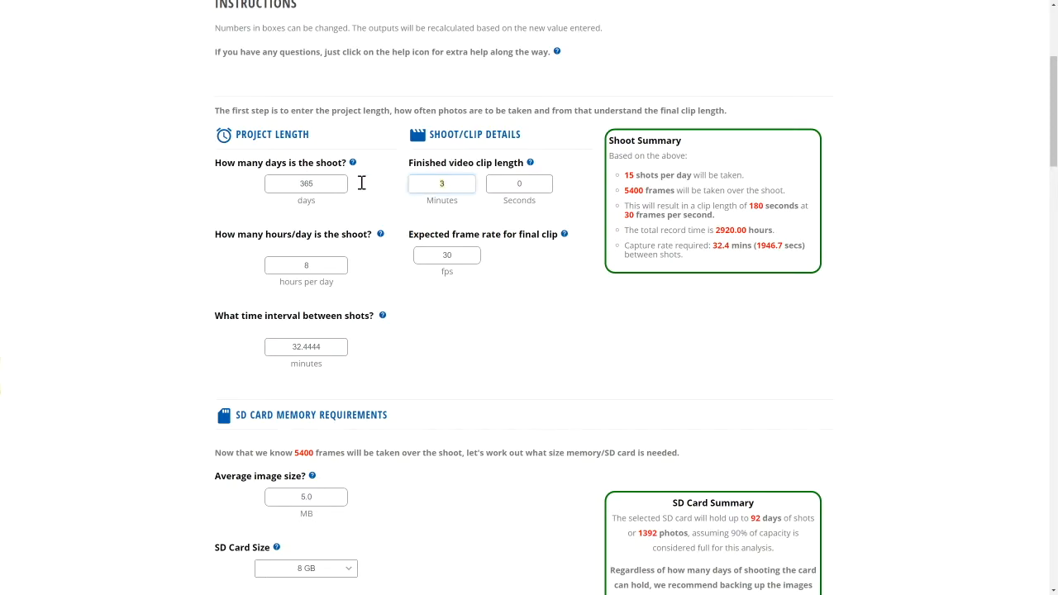
{"action": "type", "text": "2"}
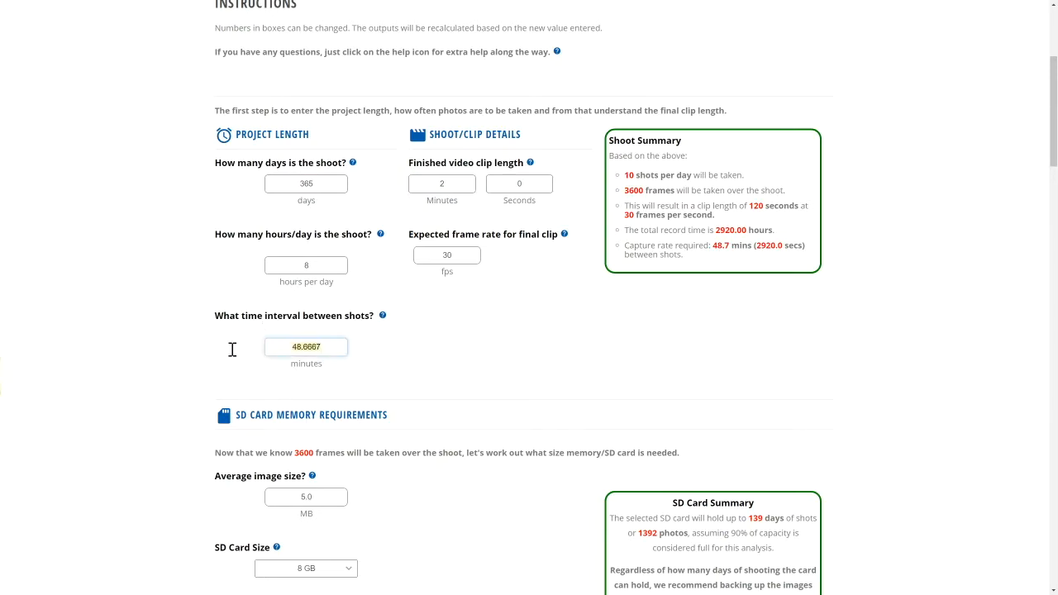
{"action": "type", "text": "45.0000"}
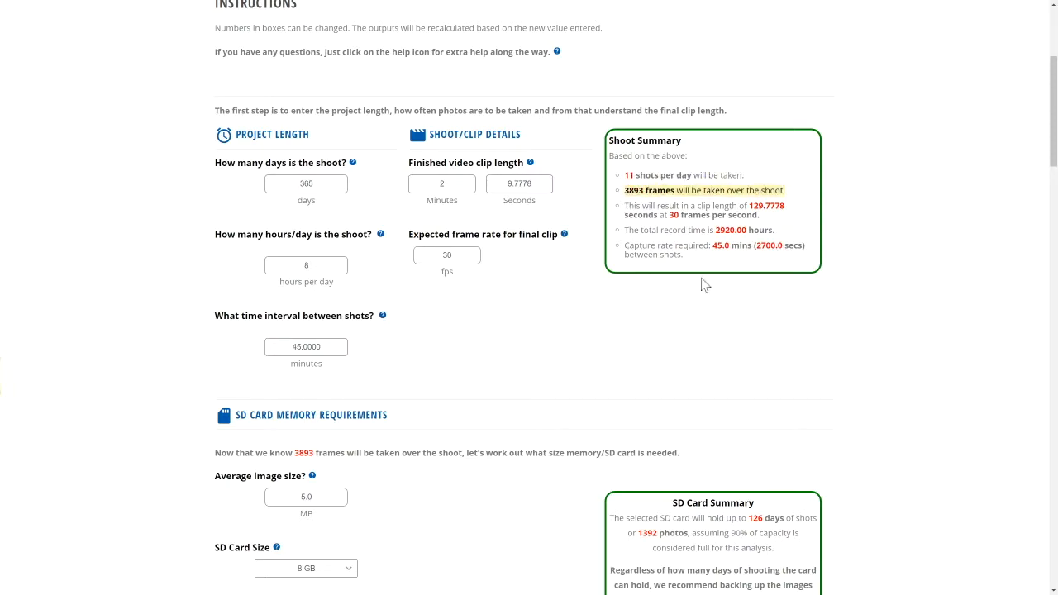
{"action": "scroll", "scroll_direction": "down", "scroll_amount": 3}
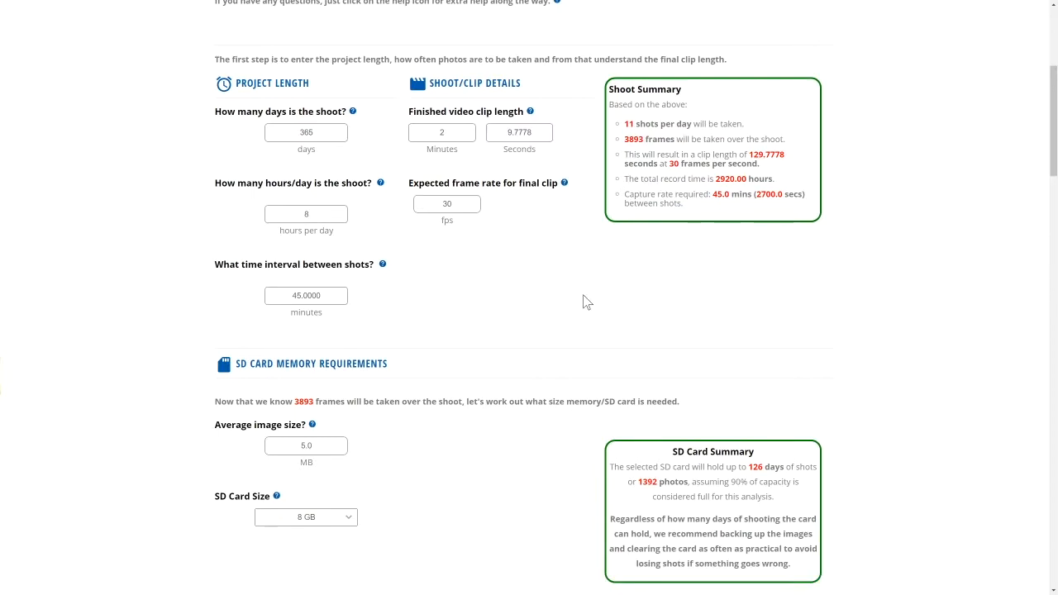
Step: Select a 32 GB SD card and an average image size of 5.5 MB
{"action": "scroll", "scroll_direction": "down", "scroll_amount": 3}
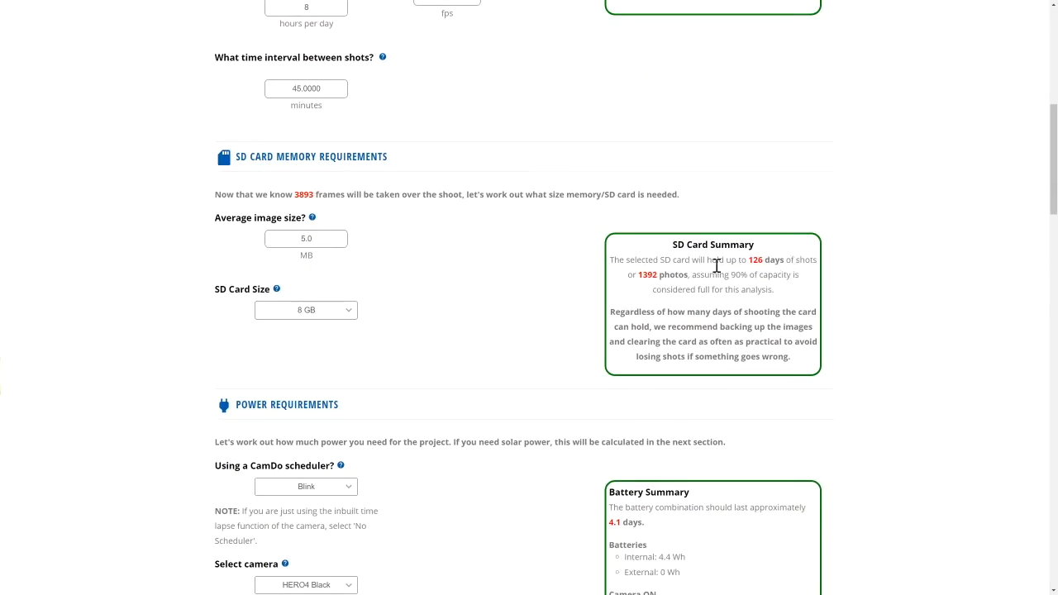
{"action": "mouse_move", "coordinate": [403, 298]}
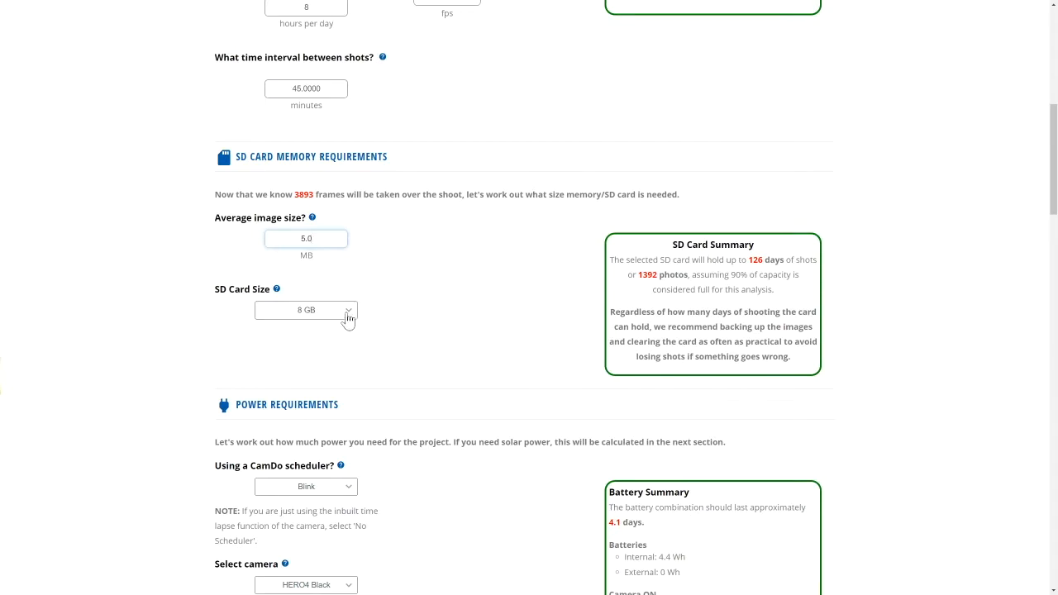
{"action": "left_click", "coordinate": [306, 311]}
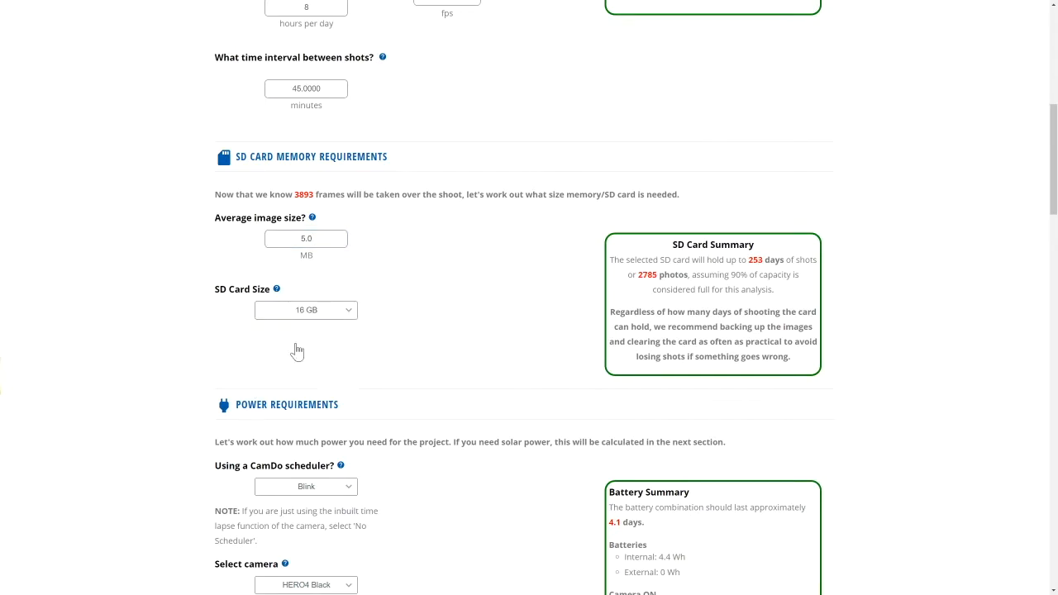
{"action": "left_click", "coordinate": [306, 311]}
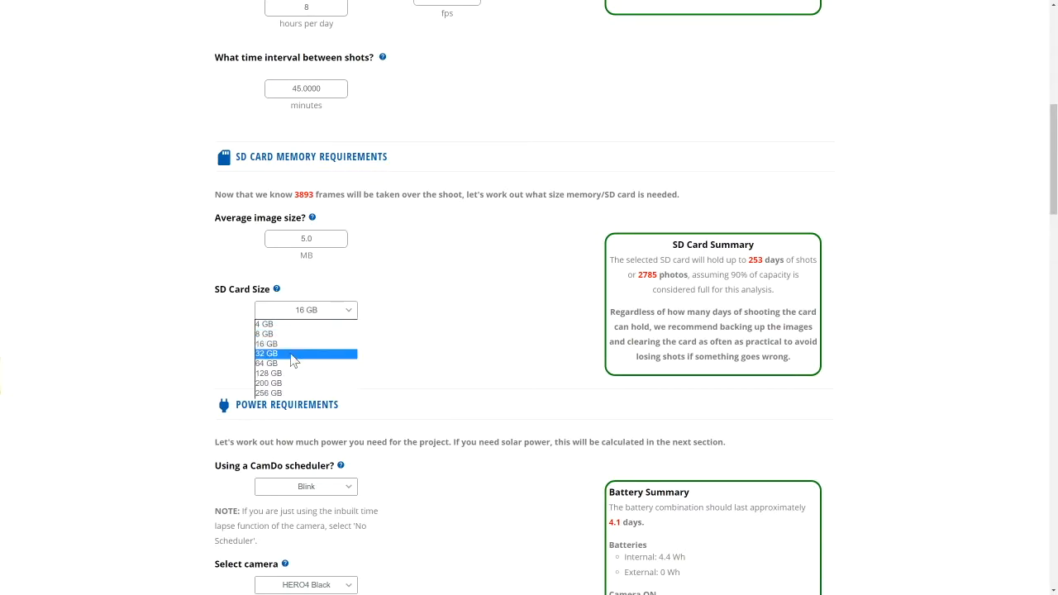
{"action": "left_click", "coordinate": [267, 354]}
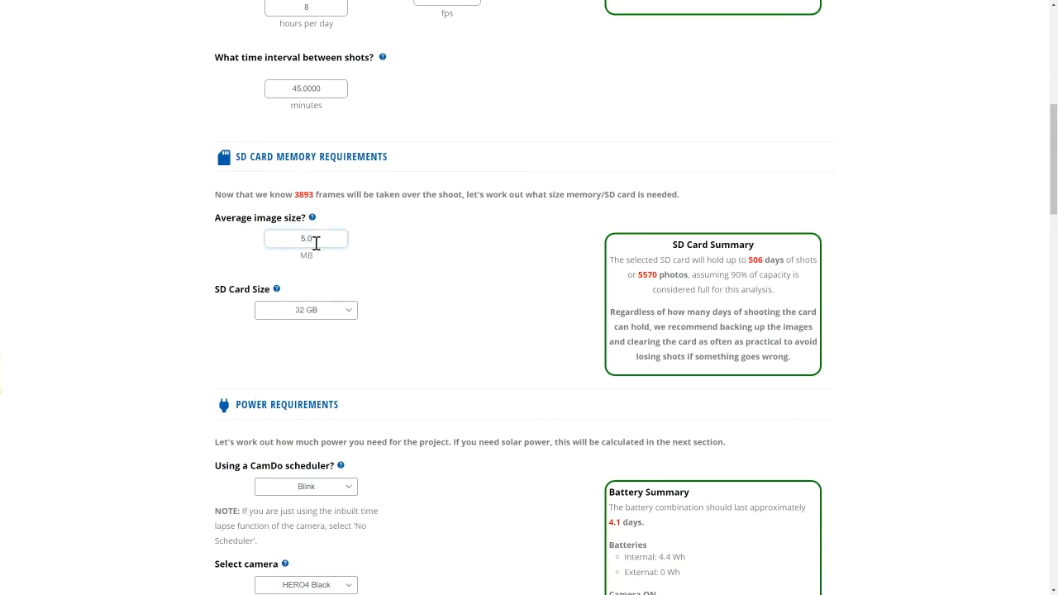
{"action": "type", "text": "5.5"}
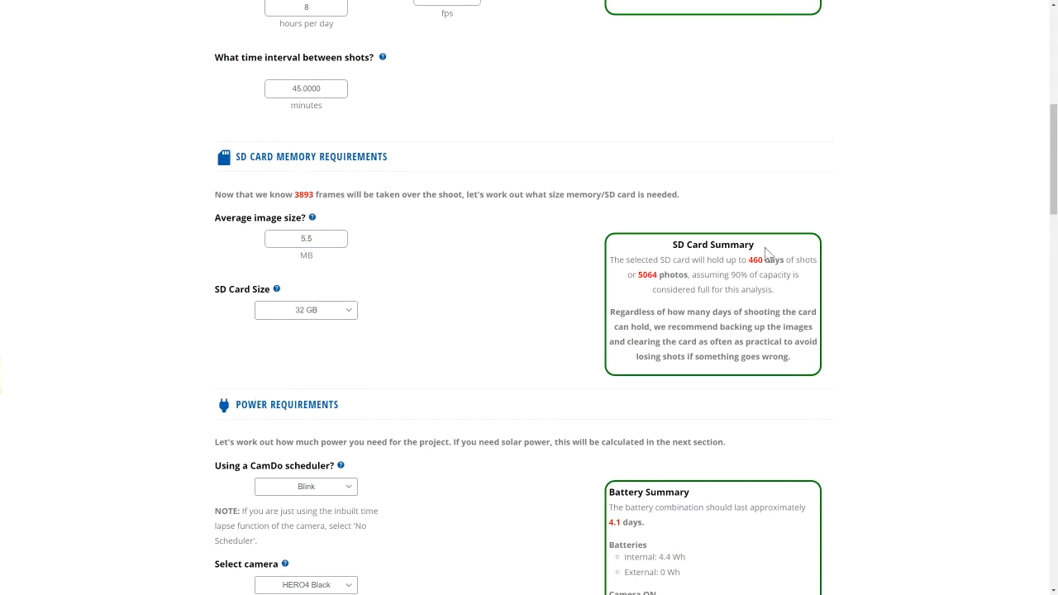
{"action": "scroll", "scroll_direction": "down", "scroll_amount": 3}
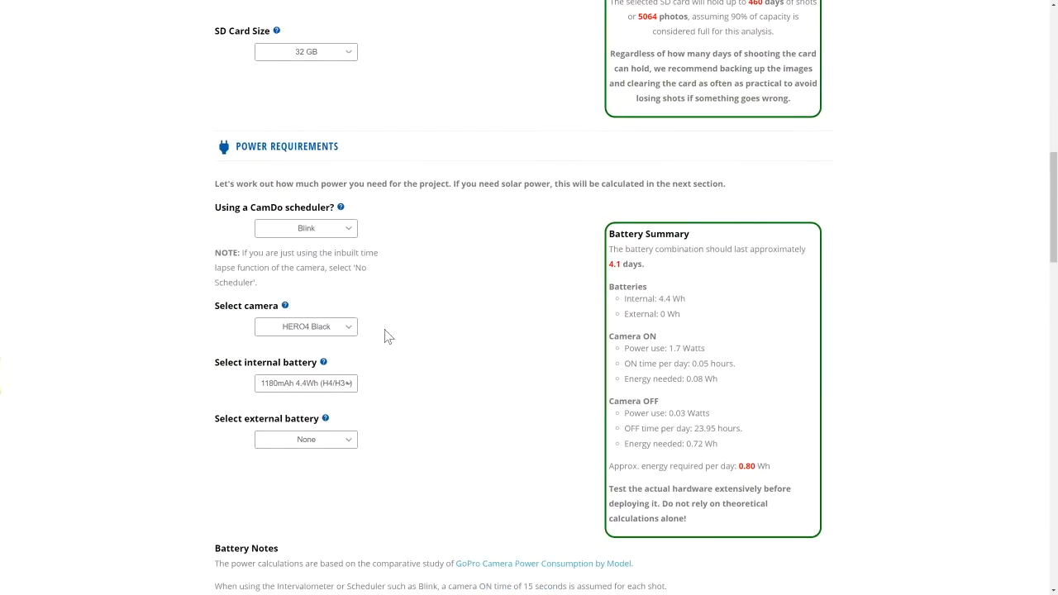
Step: Choose the HERO4 Silver camera with 2 x V15 (30 Wh) external batteries
{"action": "left_click", "coordinate": [306, 328]}
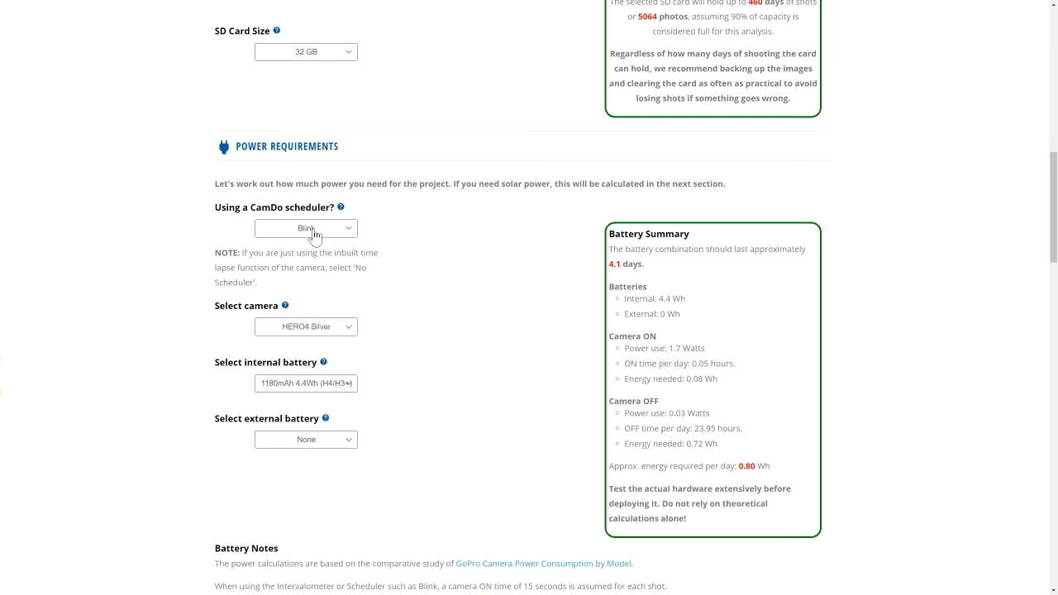
{"action": "mouse_move", "coordinate": [423, 295]}
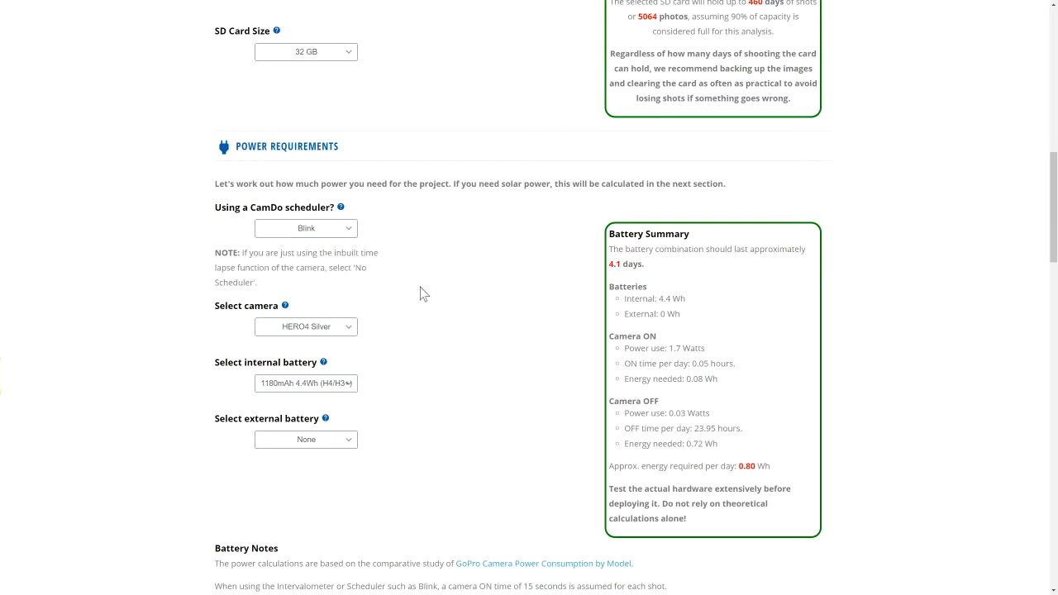
{"action": "left_click", "coordinate": [306, 439]}
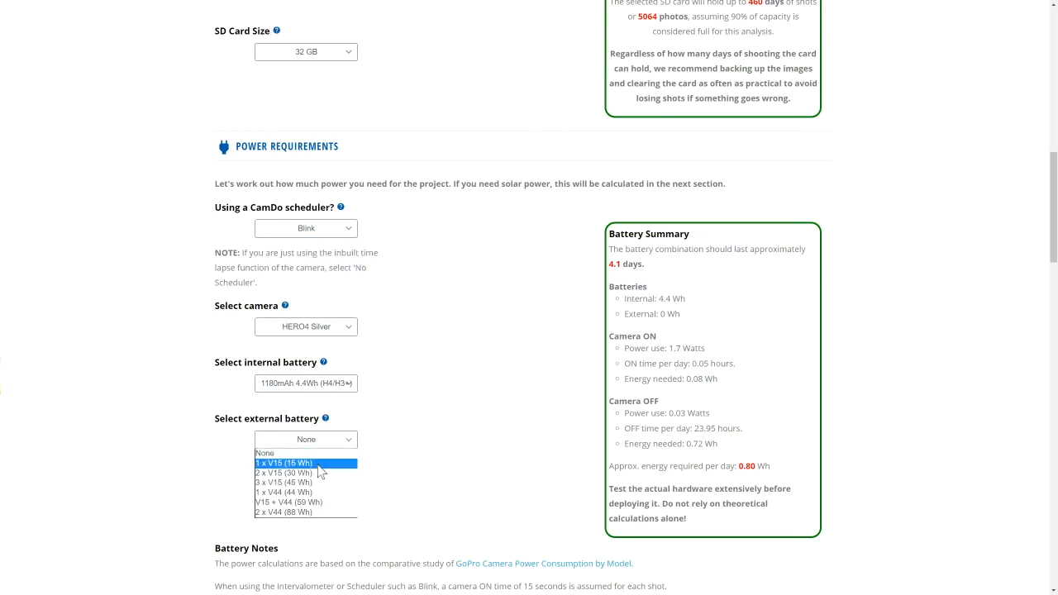
{"action": "left_click", "coordinate": [285, 463]}
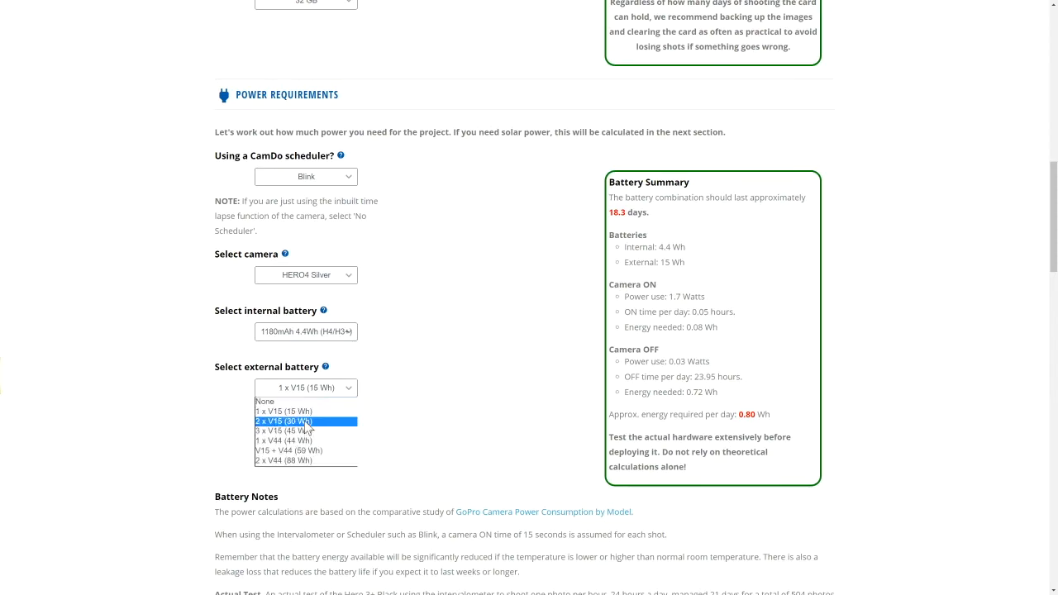
{"action": "left_click", "coordinate": [287, 422]}
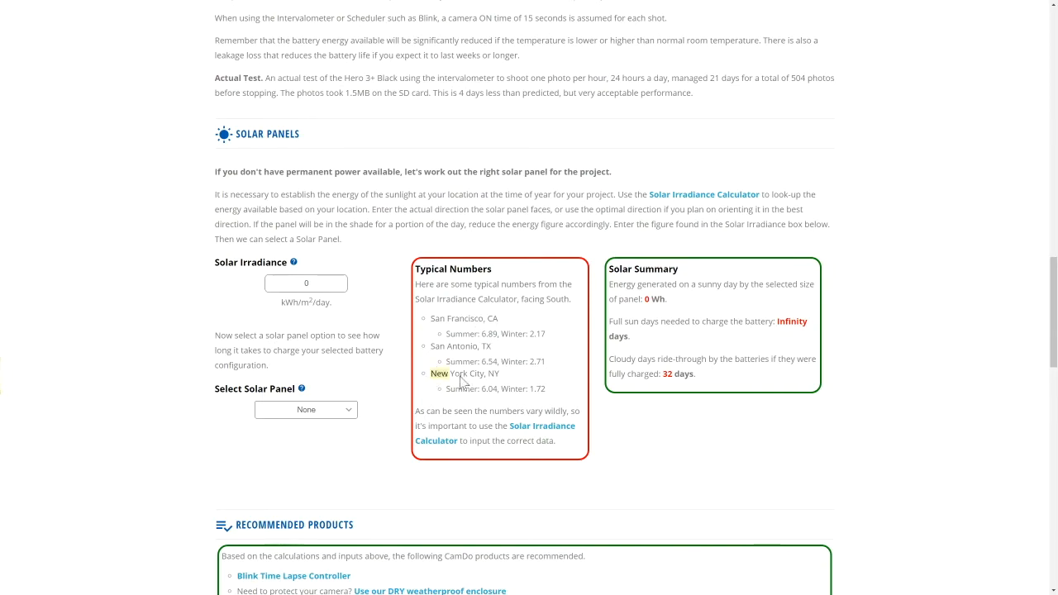
Step: Enter a solar irradiance of 3.5 based on the New York City figures
{"action": "left_click_drag", "start_coordinate": [429, 373], "coordinate": [546, 389]}
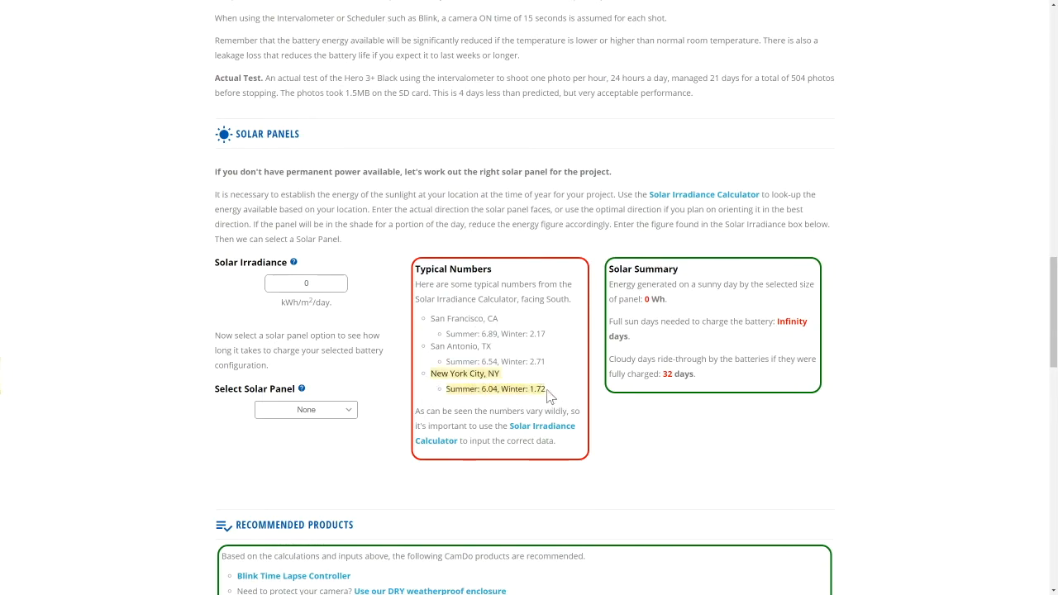
{"action": "type", "text": "3"}
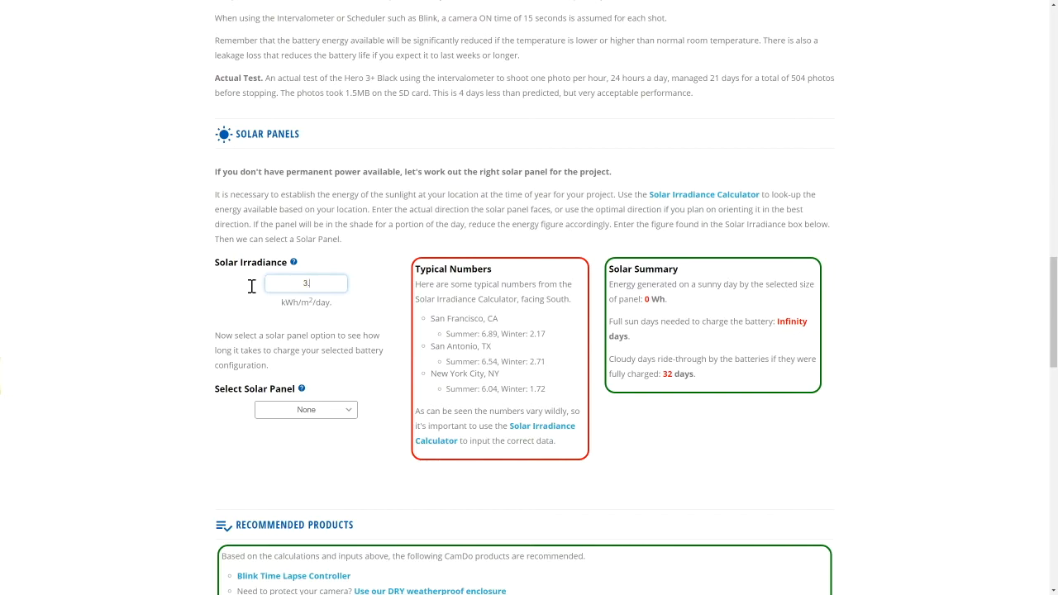
{"action": "type", "text": ".5"}
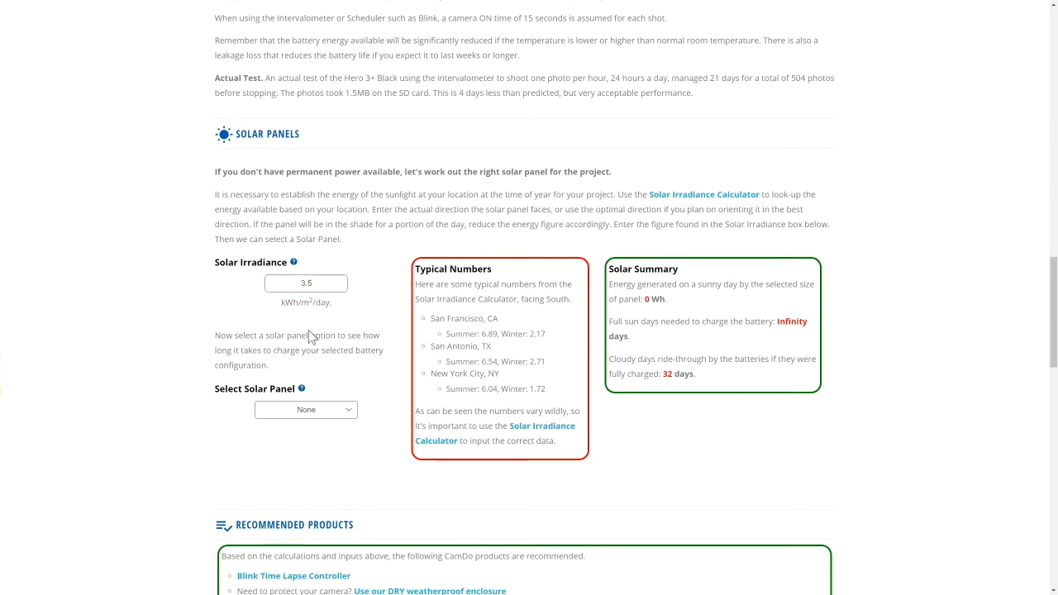
{"action": "mouse_move", "coordinate": [536, 435]}
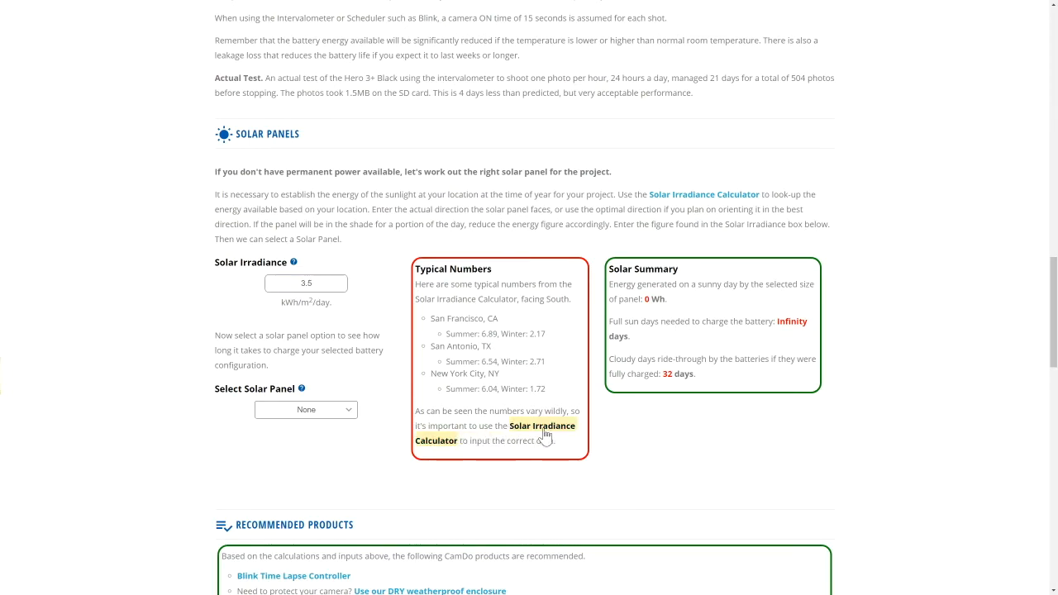
Step: Select the 9 Watt solar panel and review the resulting recharge figures
{"action": "left_click", "coordinate": [305, 411]}
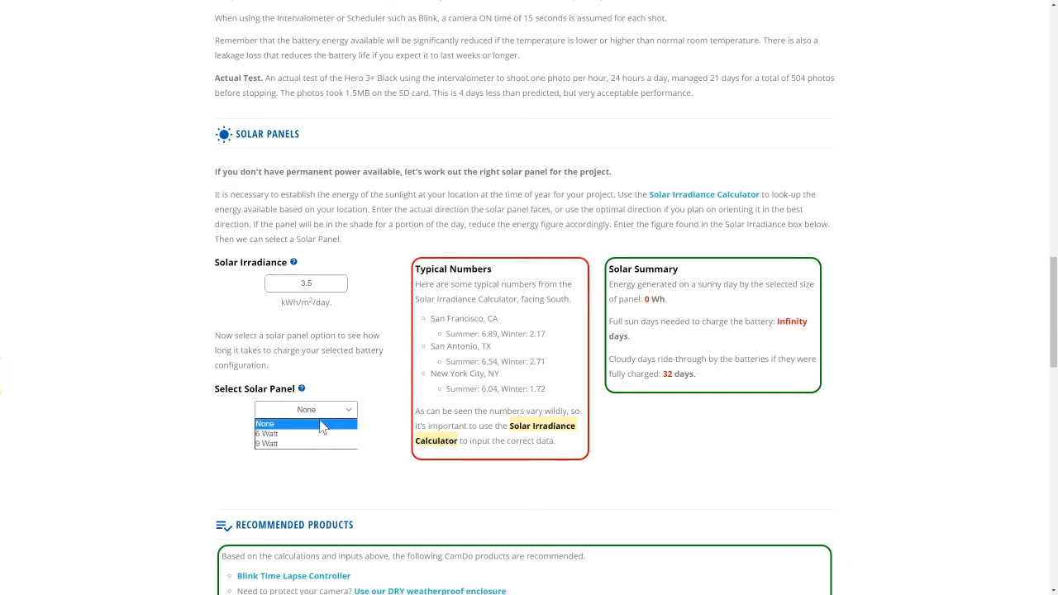
{"action": "left_click", "coordinate": [268, 443]}
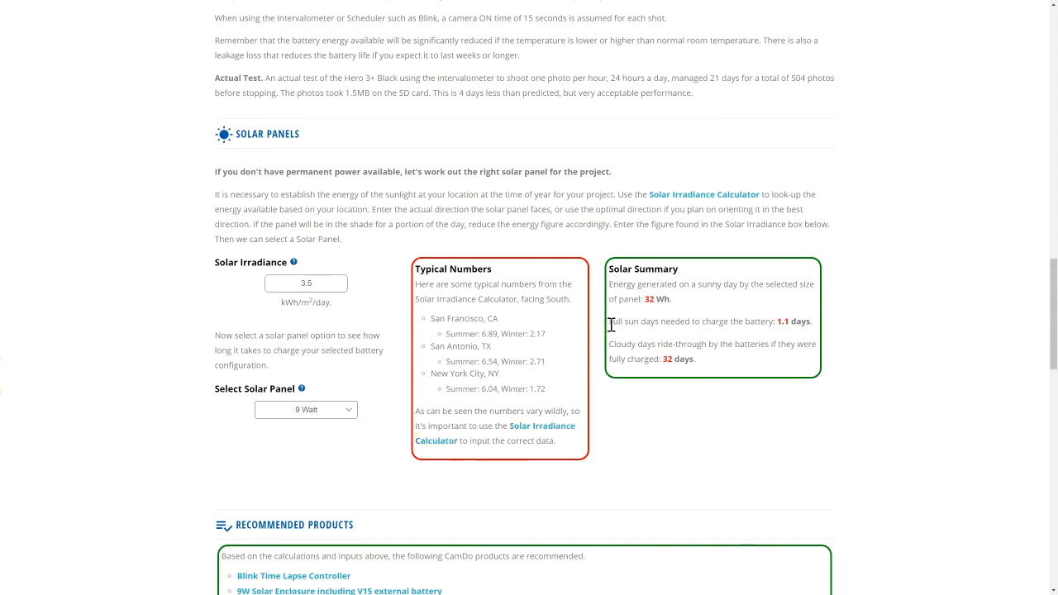
{"action": "left_click_drag", "start_coordinate": [610, 322], "coordinate": [776, 322]}
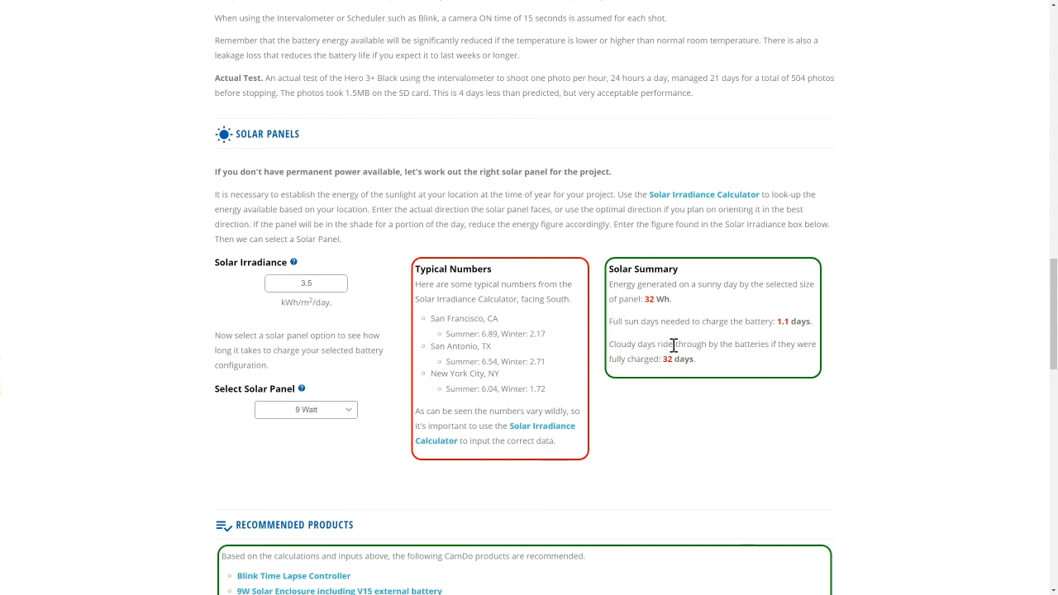
{"action": "scroll", "scroll_direction": "down", "scroll_amount": 3}
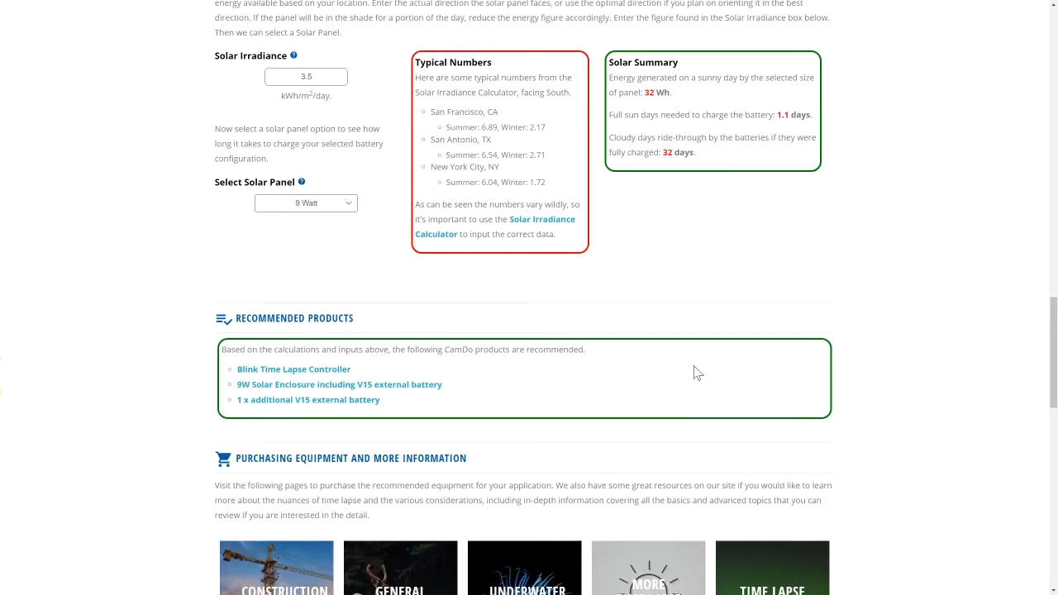
{"action": "mouse_move", "coordinate": [370, 339]}
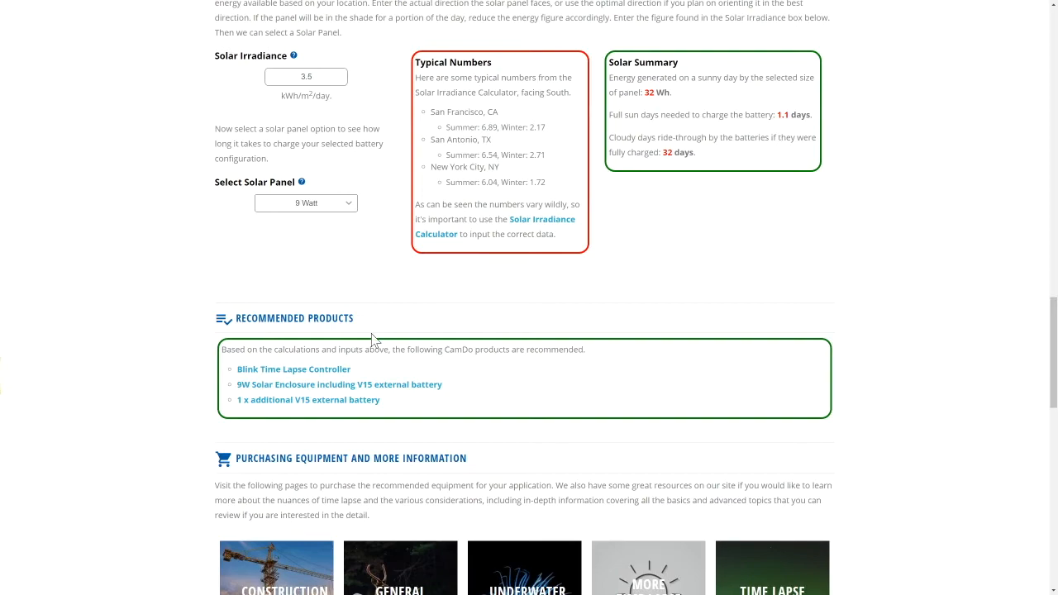
{"action": "mouse_move", "coordinate": [446, 397]}
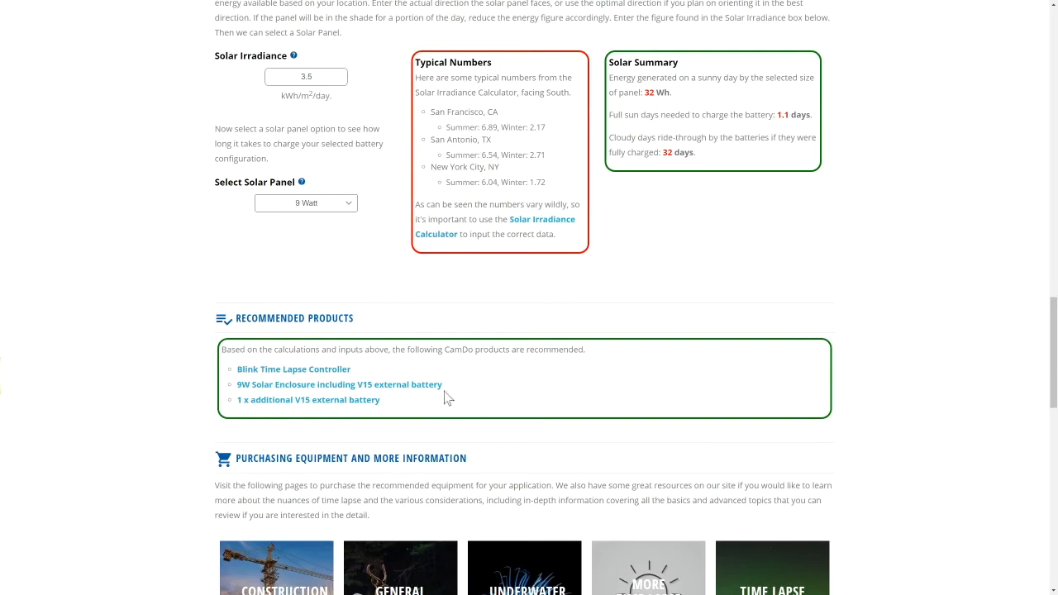
{"action": "mouse_move", "coordinate": [291, 424]}
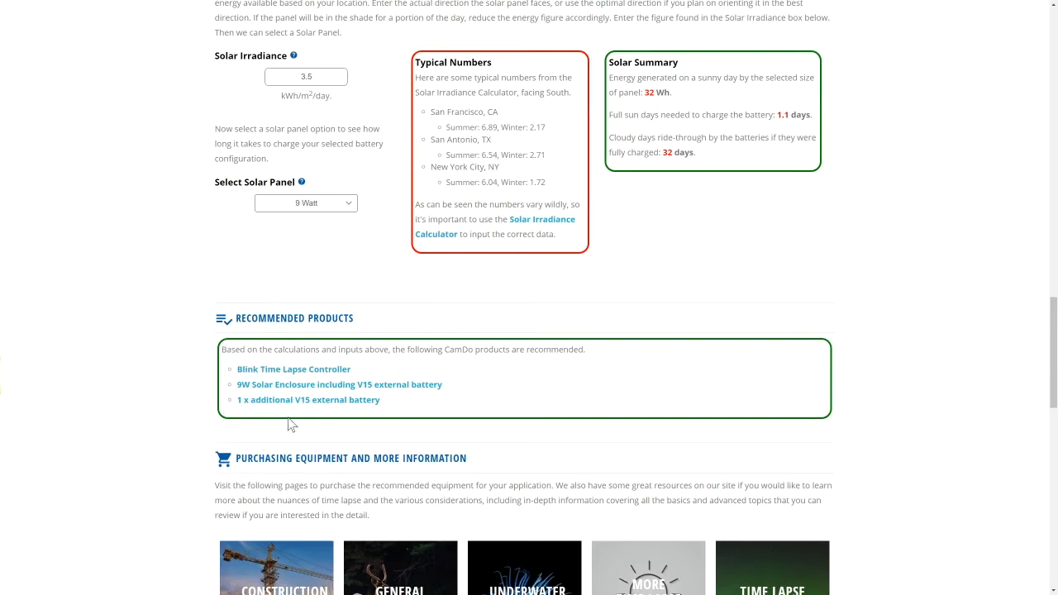
Step: Scroll down to the Contact Us form with name and email fields
{"action": "scroll", "scroll_direction": "down", "scroll_amount": 3}
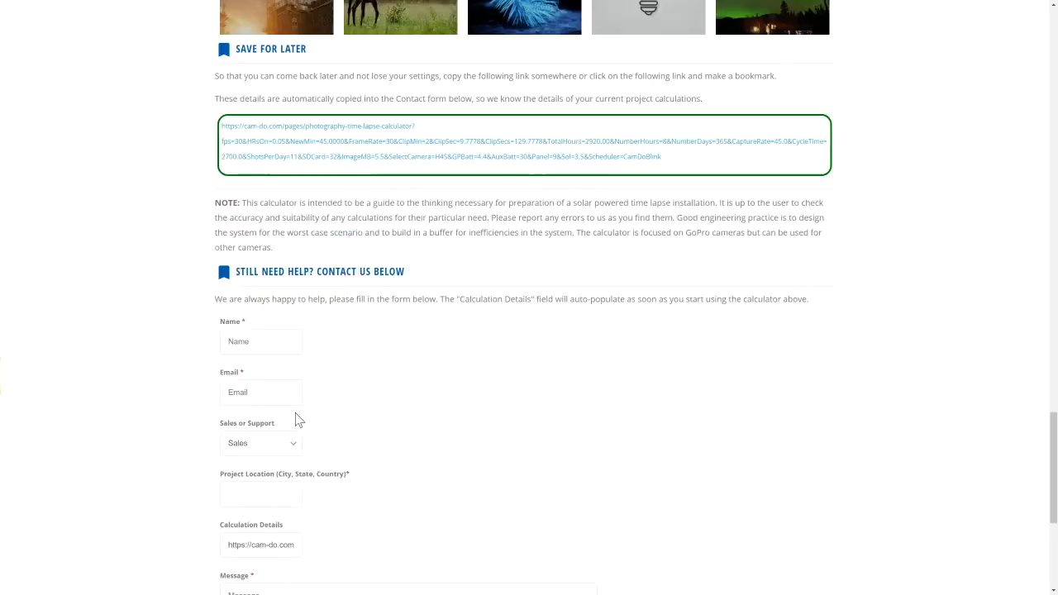
{"action": "mouse_move", "coordinate": [410, 347]}
{"action": "type", "text": "name"}
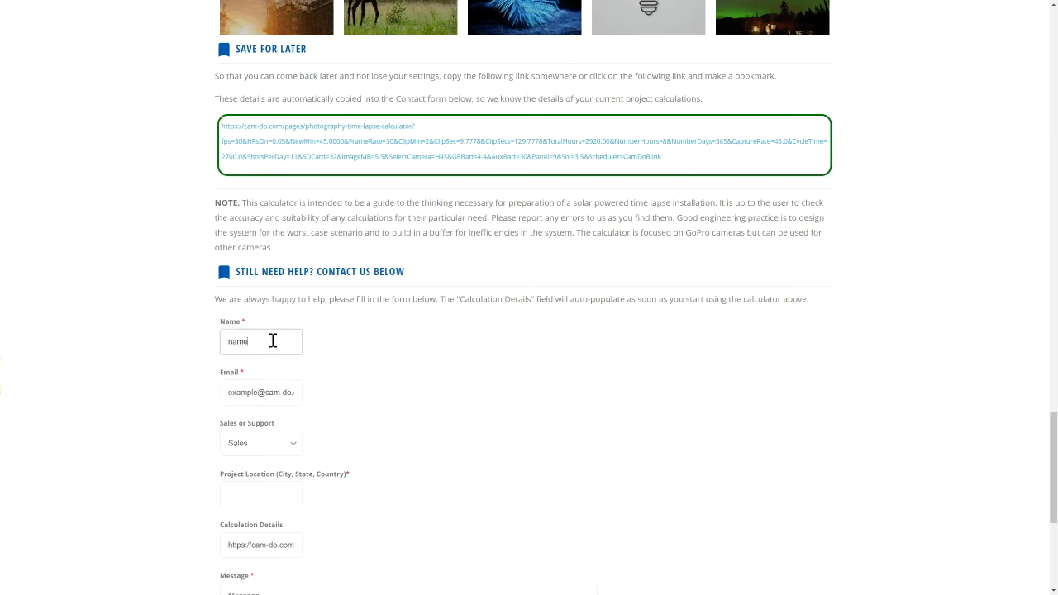
{"action": "scroll", "scroll_direction": "down", "scroll_amount": 3}
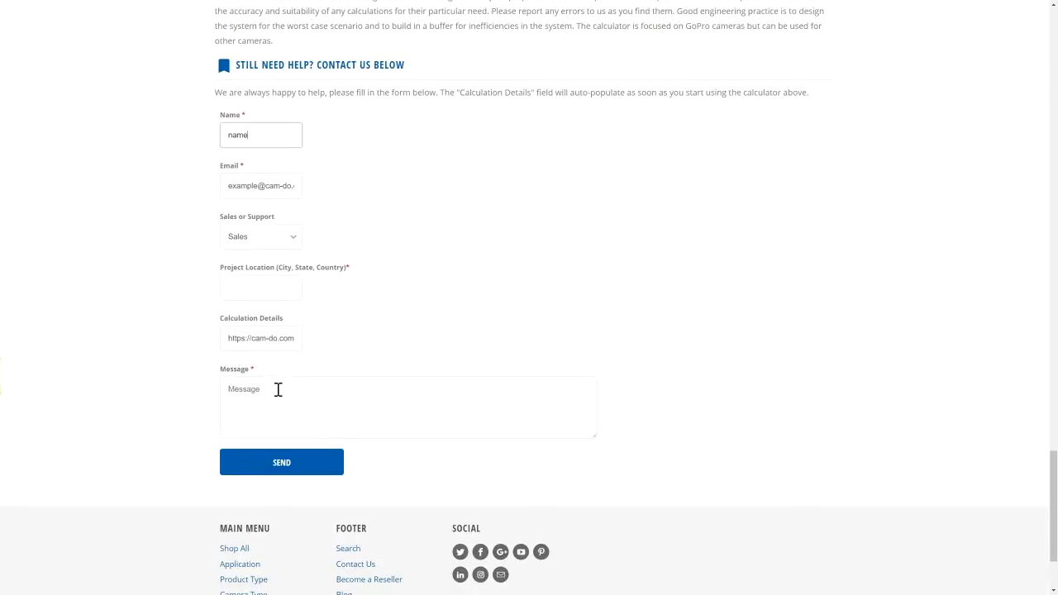